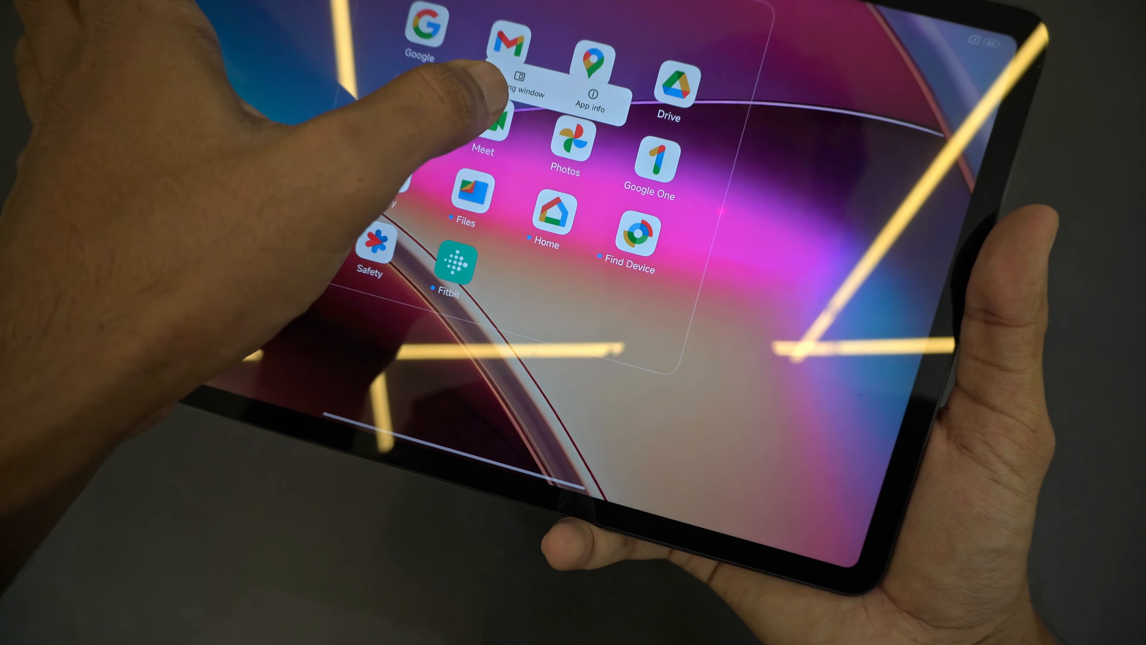
# Expand the Google apps folder on the home screen to browse the preinstalled apps
pyautogui.click(593, 95)
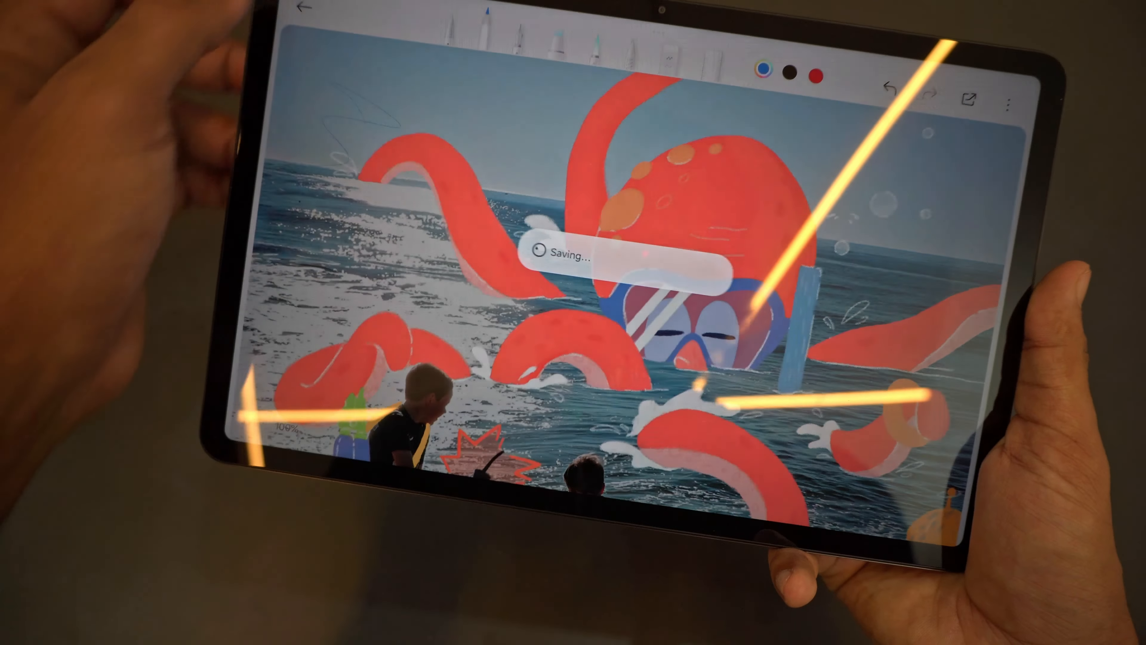
# Return from the octopus-in-the-sea drawing in Mi Canvas so the artwork is saved
pyautogui.click(319, 11)
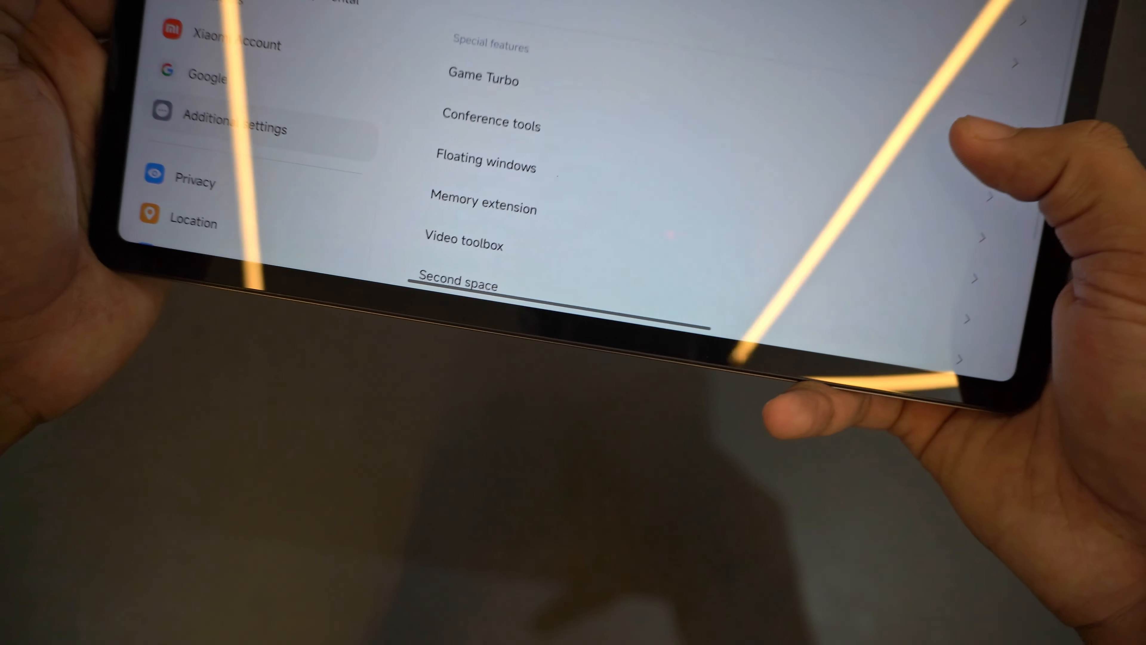
# Launch the Game Turbo game space from the Special features list in Additional settings
pyautogui.click(483, 79)
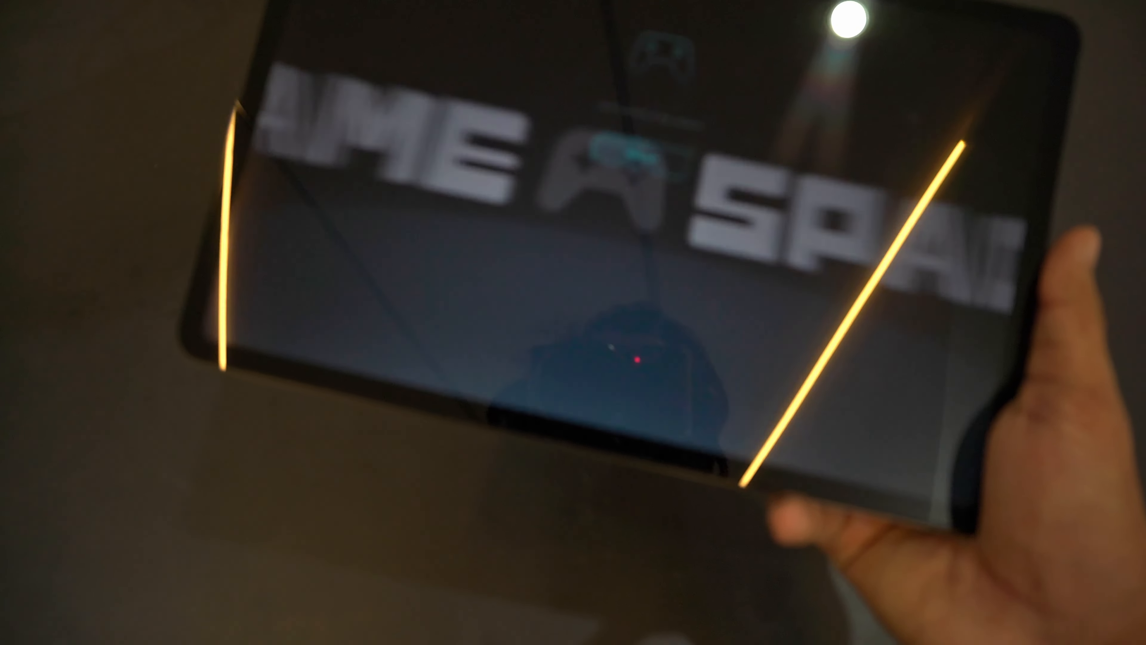